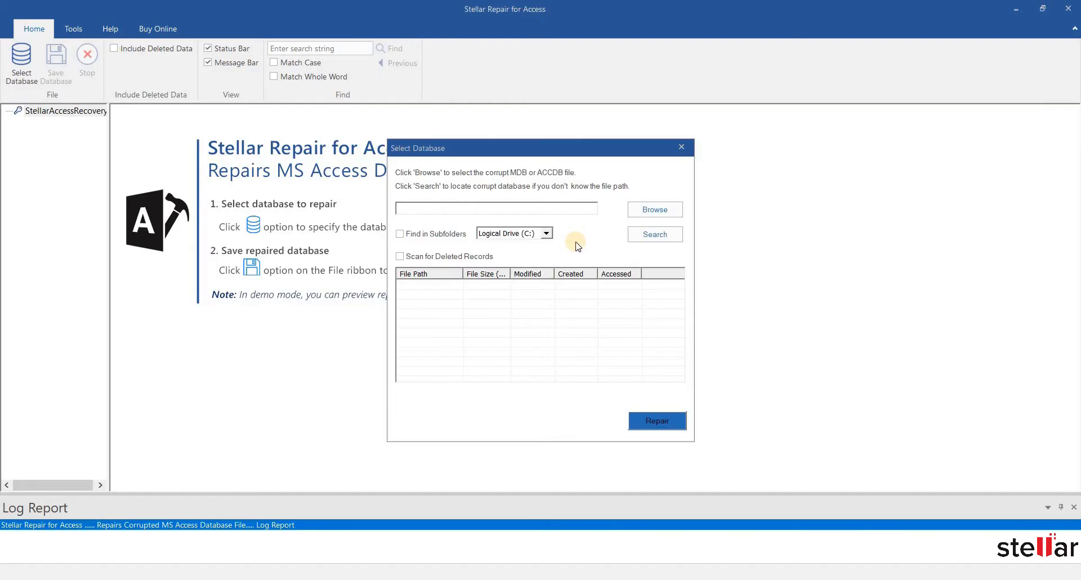
Repair the R45 LAV database from Downloads with Scan for Deleted Records enabled.
click(653, 209)
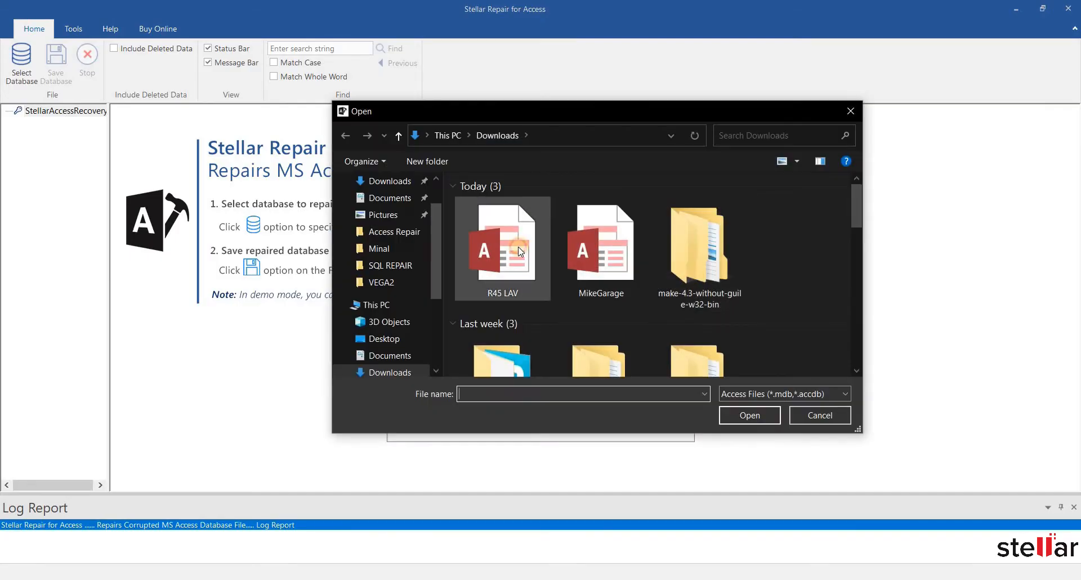
double_click(502, 250)
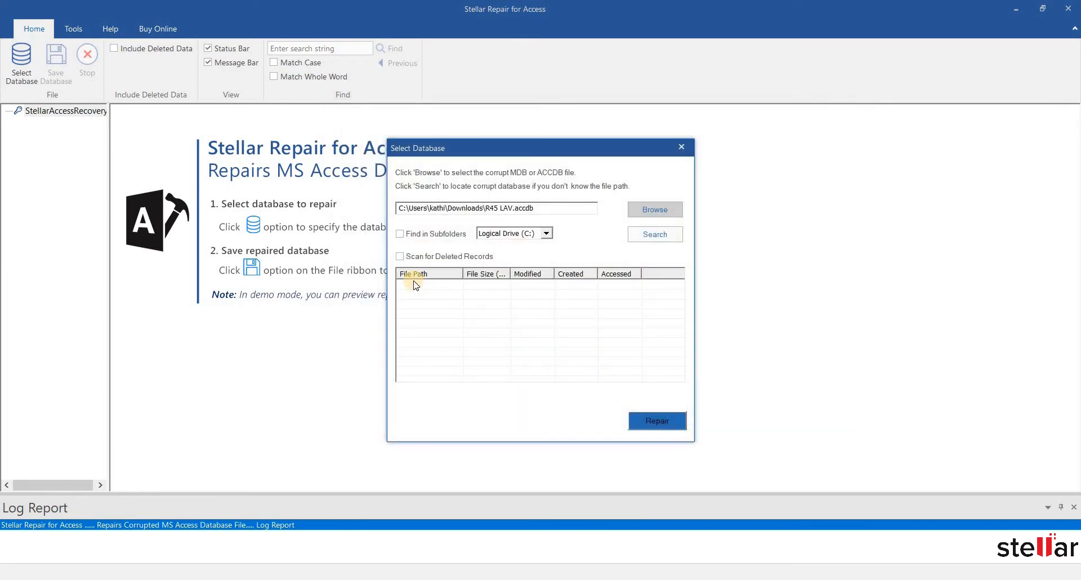
click(398, 256)
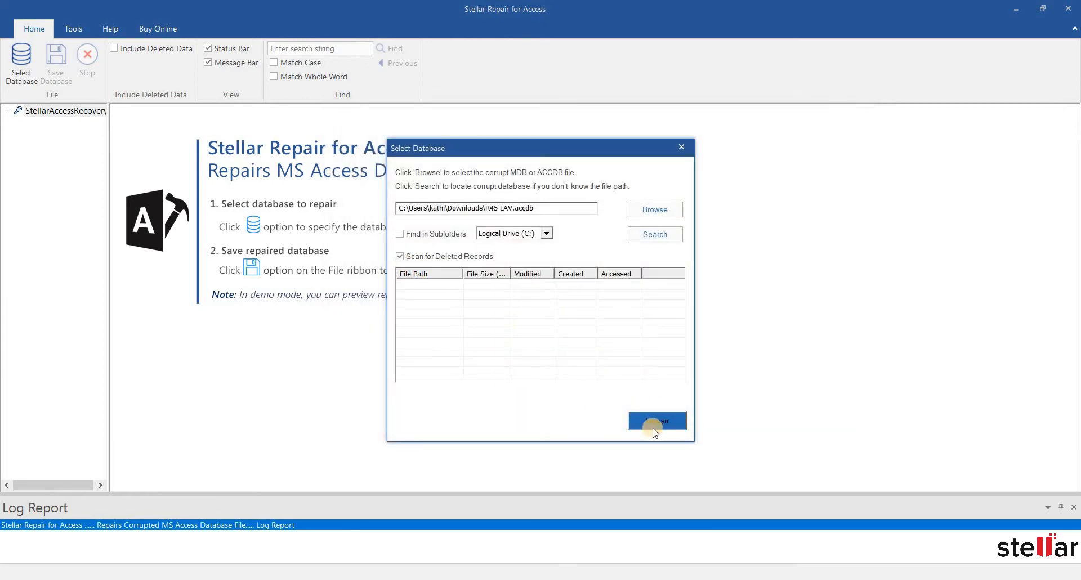
click(657, 422)
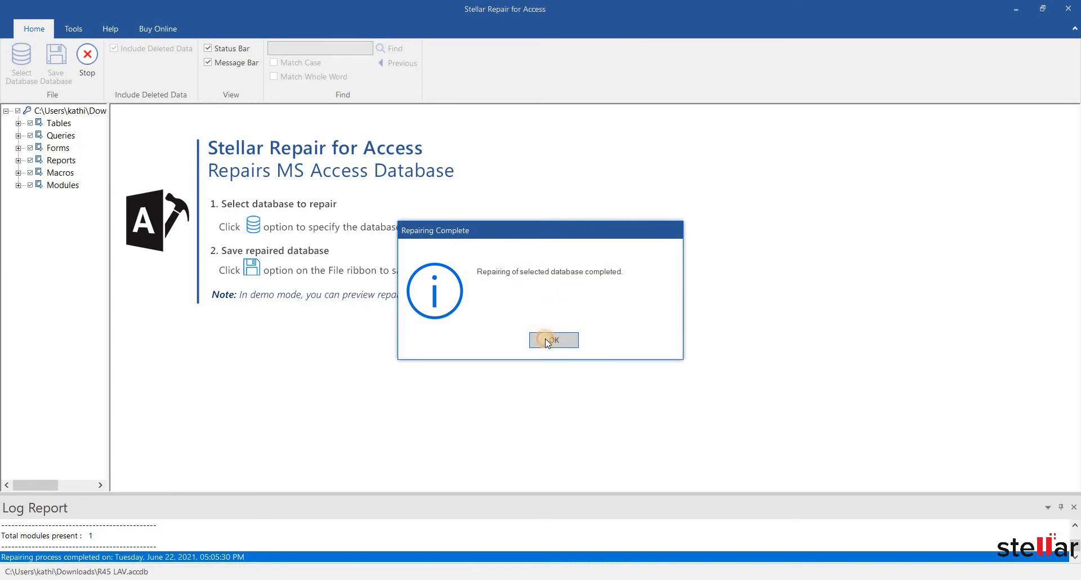
Preview the AM_PIANIFICAZIONE and AM_REGISTRO deleted-records tables in the repaired result.
click(553, 340)
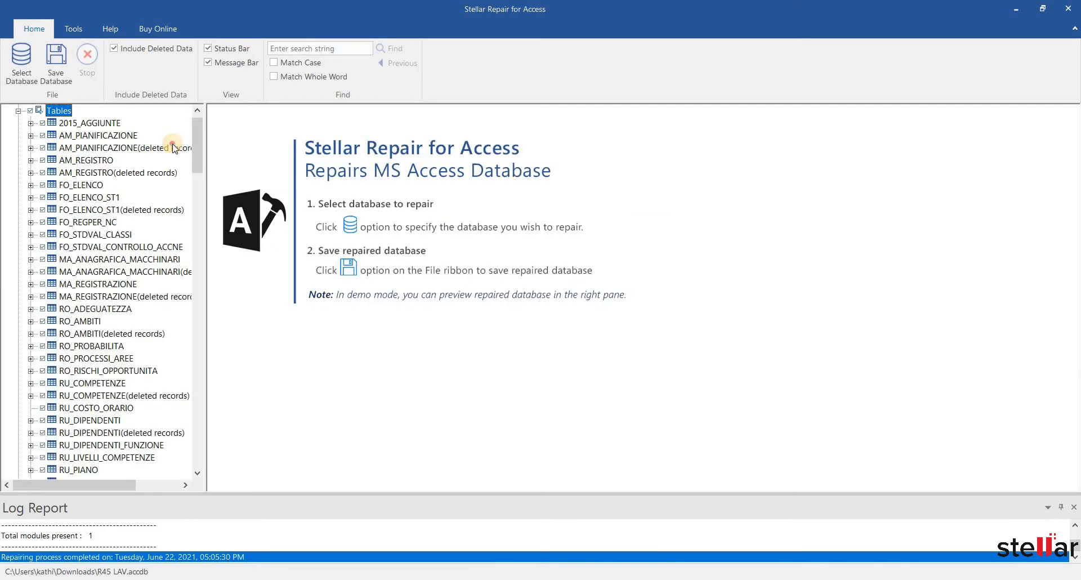
click(98, 147)
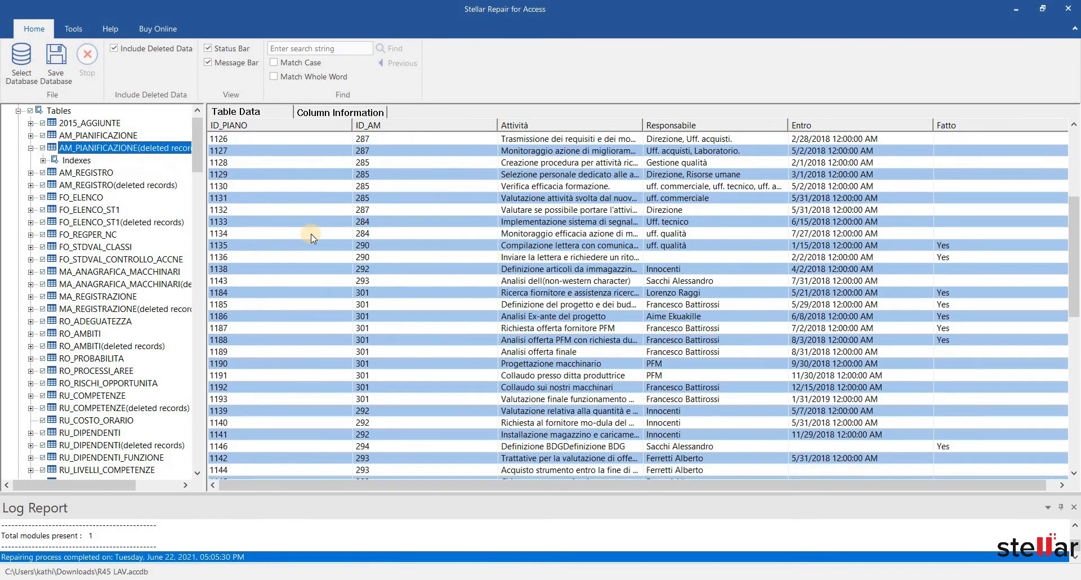
scroll(down, 3)
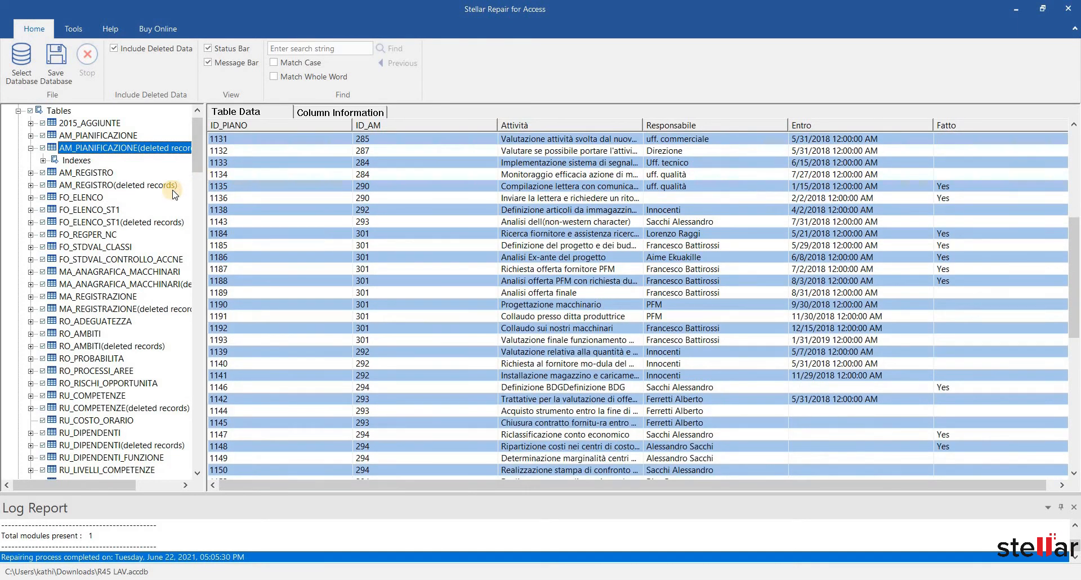
click(117, 186)
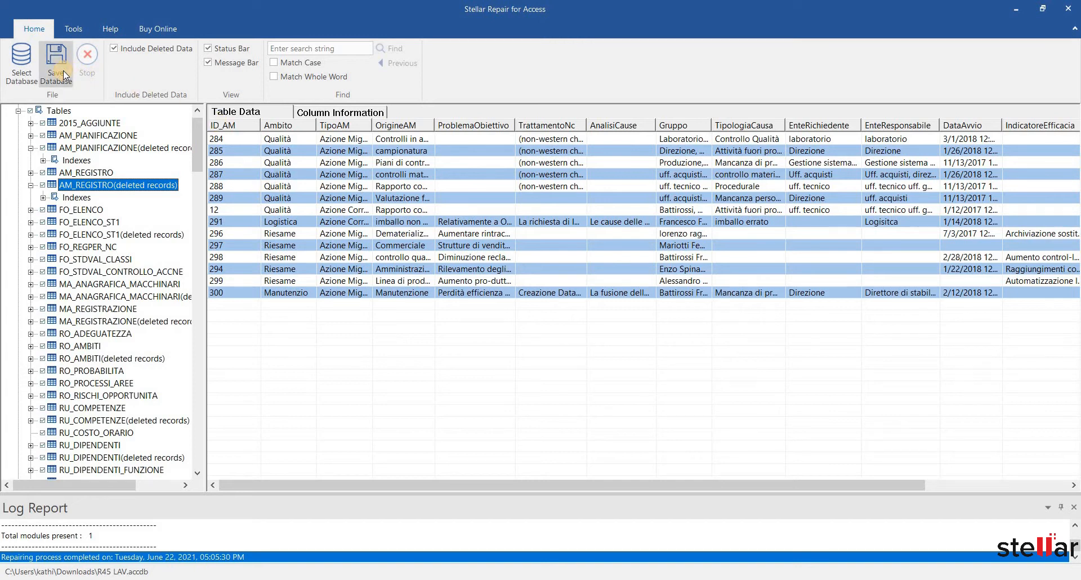
Save the repaired database to a new folder: Desktop > Docs > Stellar.
click(55, 66)
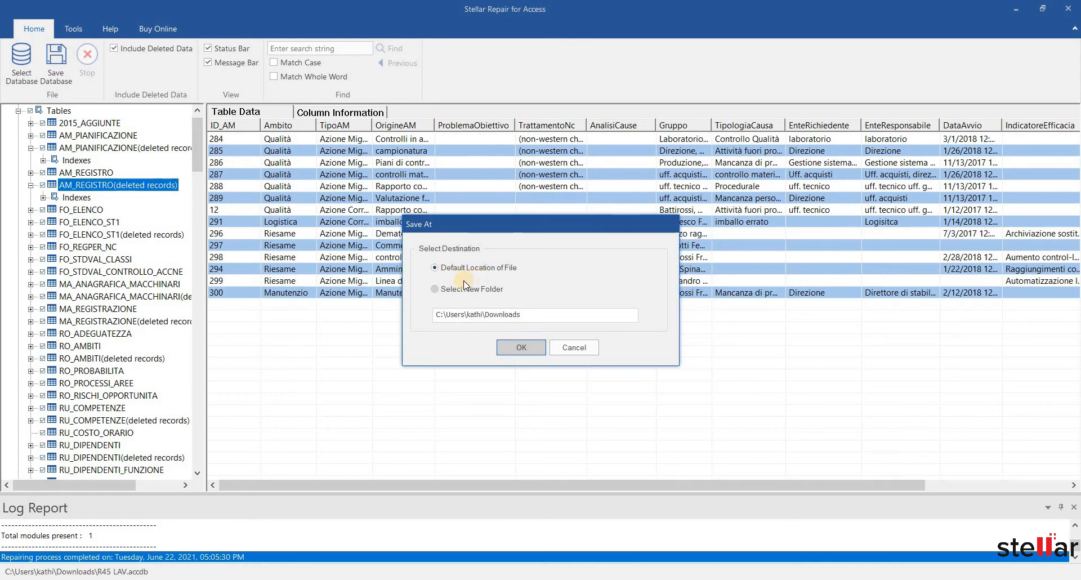
click(435, 289)
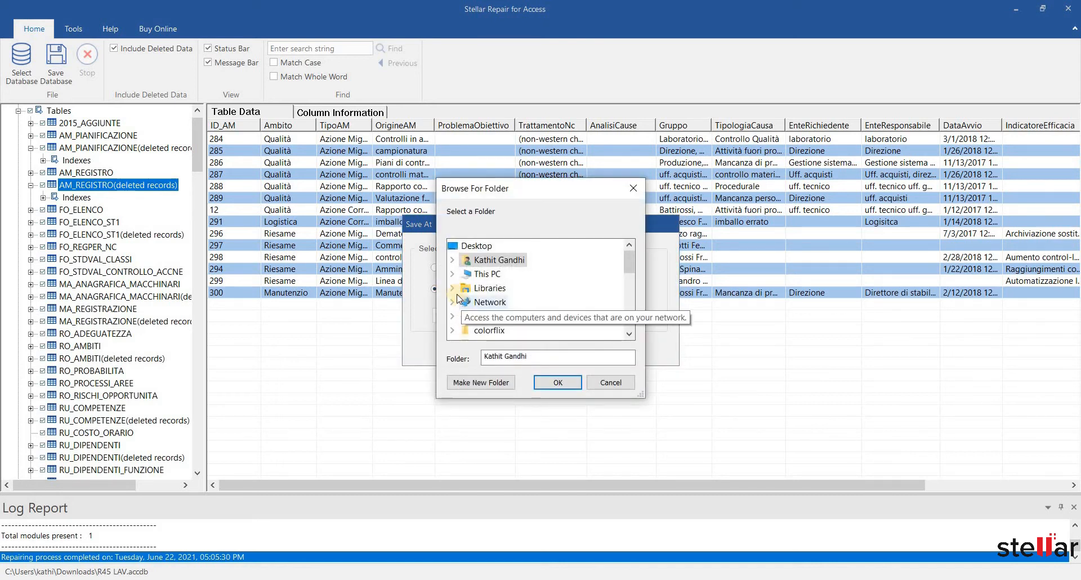
click(453, 274)
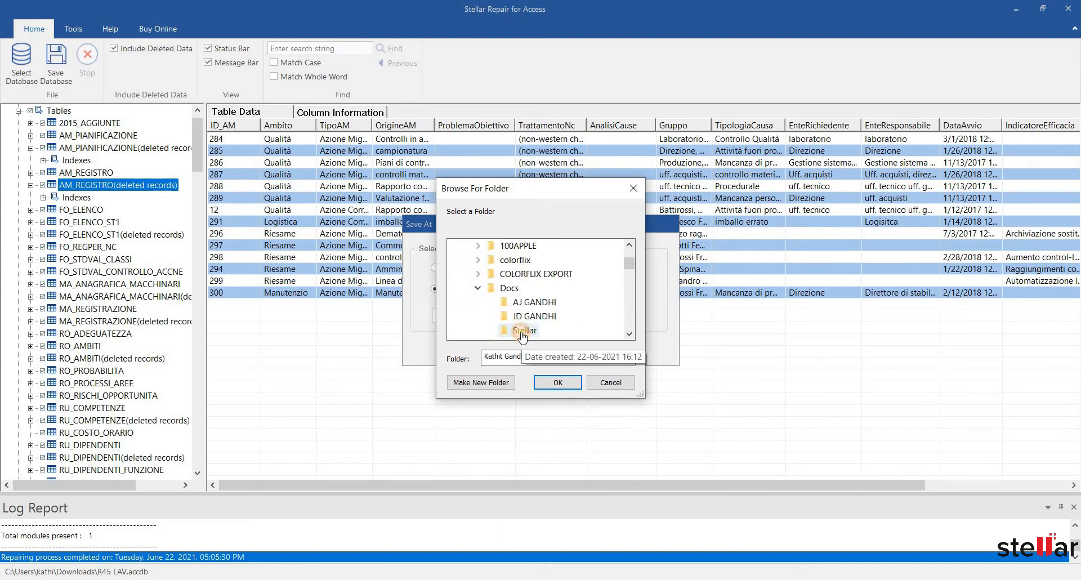
click(557, 382)
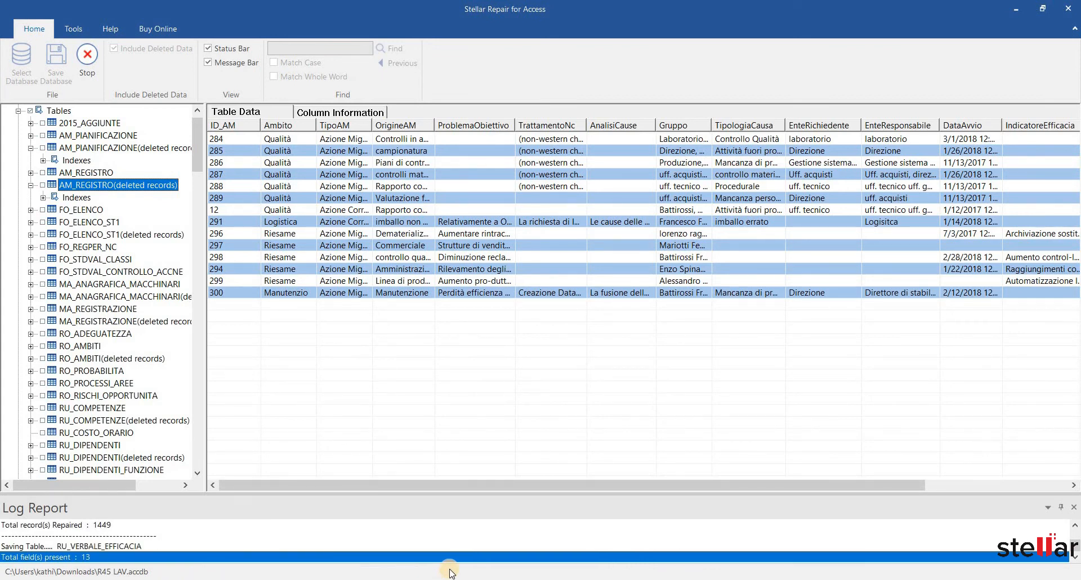
mouse_move(377, 413)
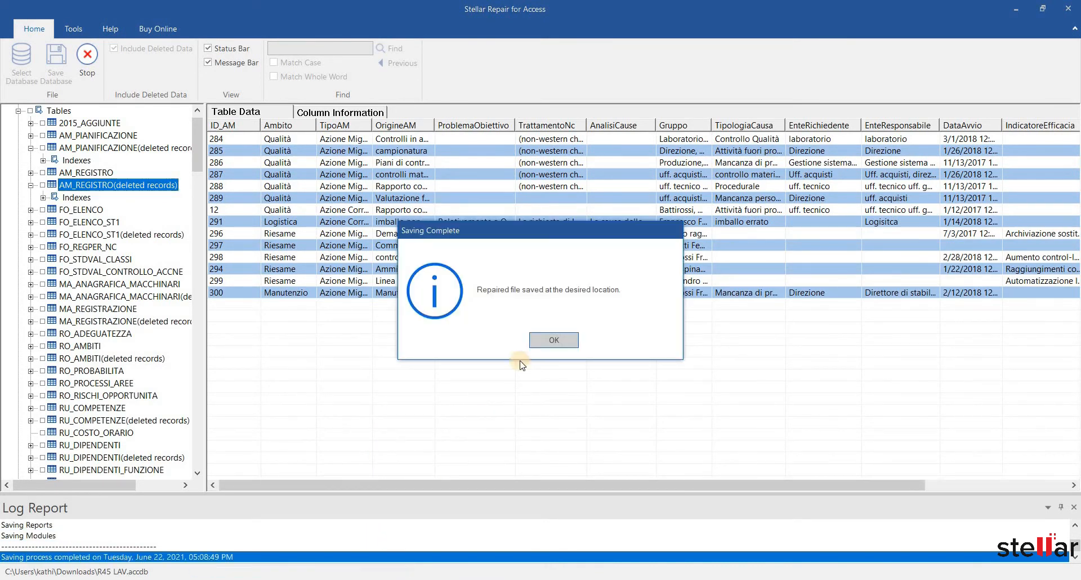
mouse_move(554, 340)
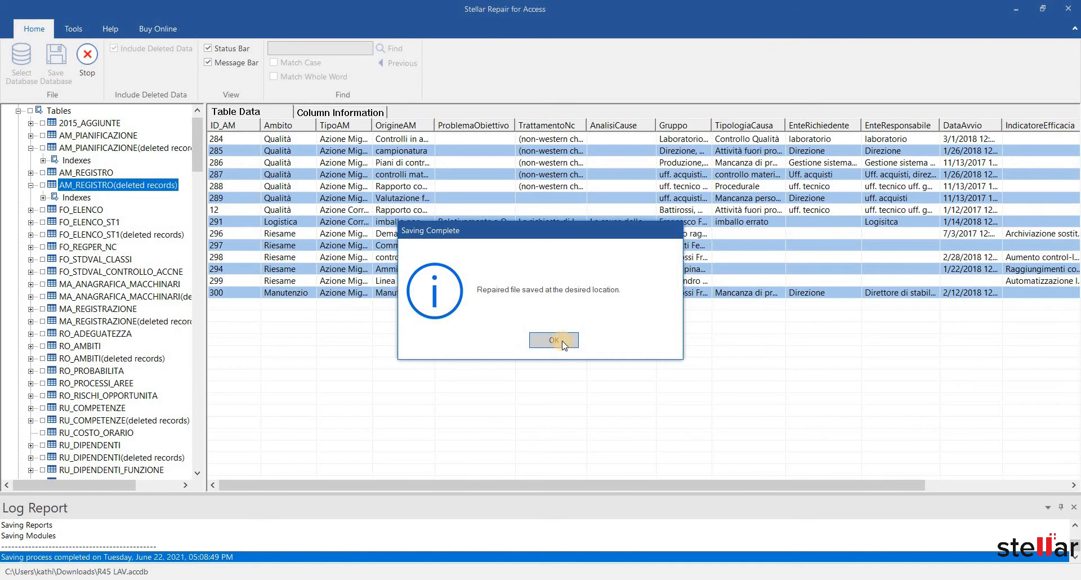
Confirm Saving Complete and select Repaired_R45 LAV in File Explorer.
click(553, 341)
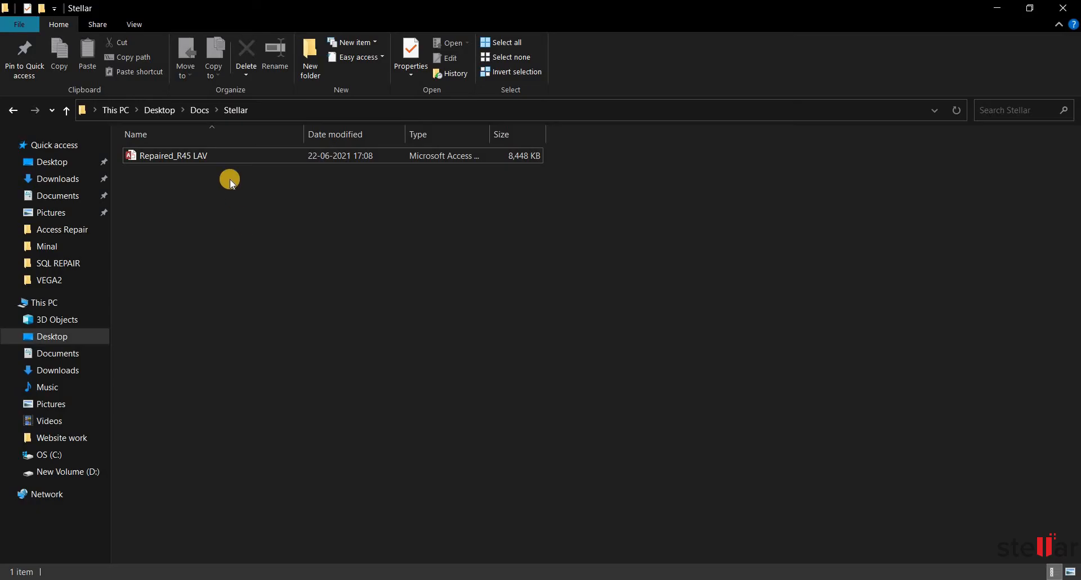
click(172, 155)
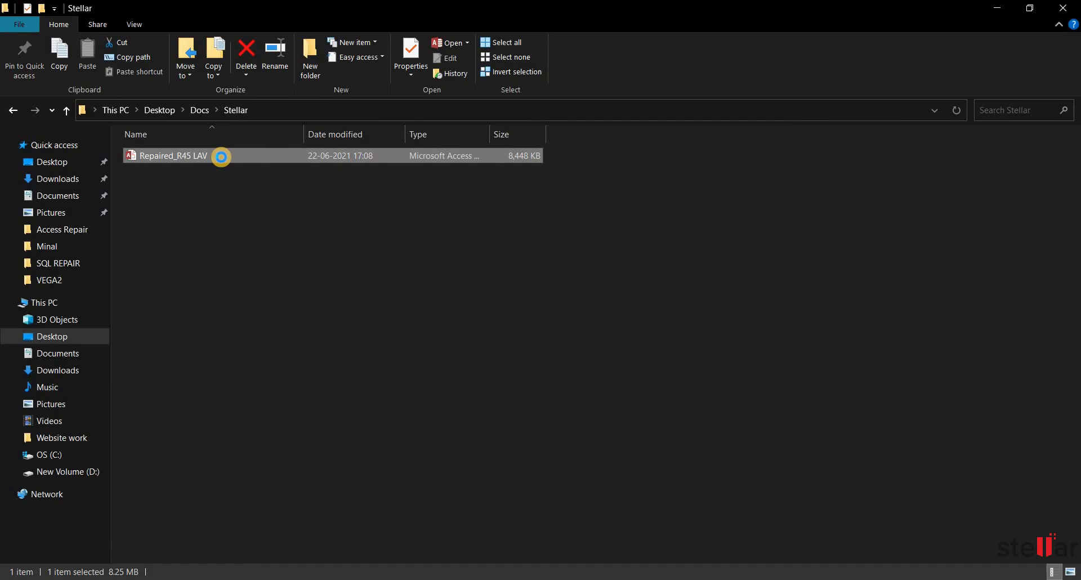
Open Repaired_R45 LAV in Access and view the FO_ELENCO_ST1 deleted-records table.
double_click(172, 155)
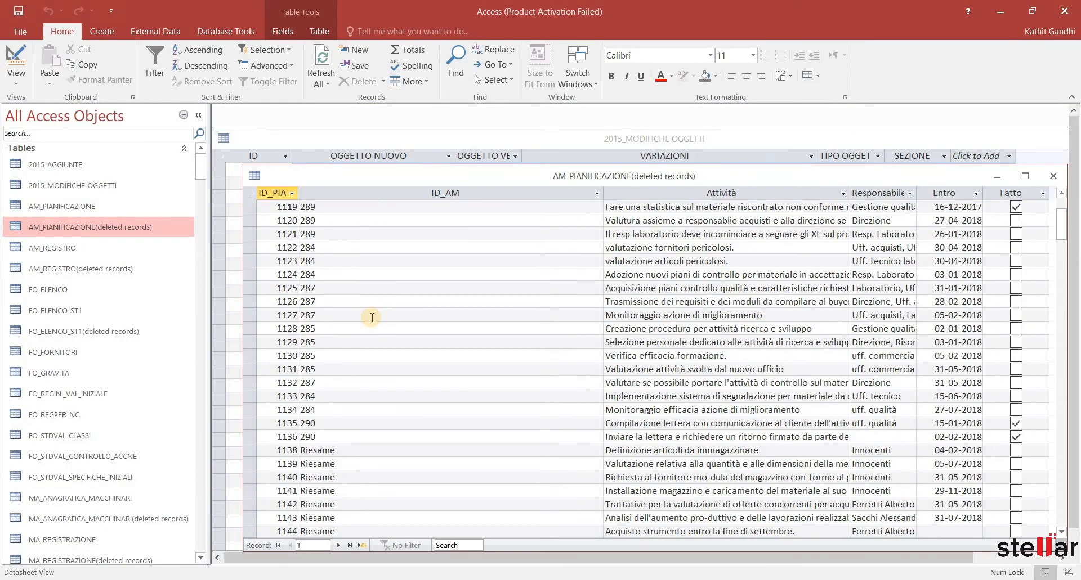
scroll(down, 3)
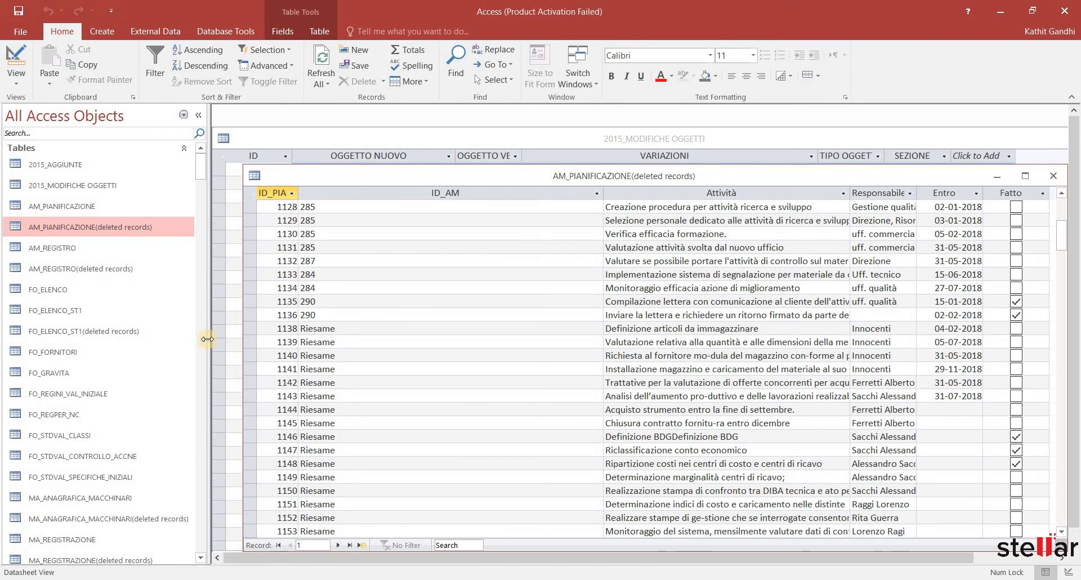
double_click(84, 332)
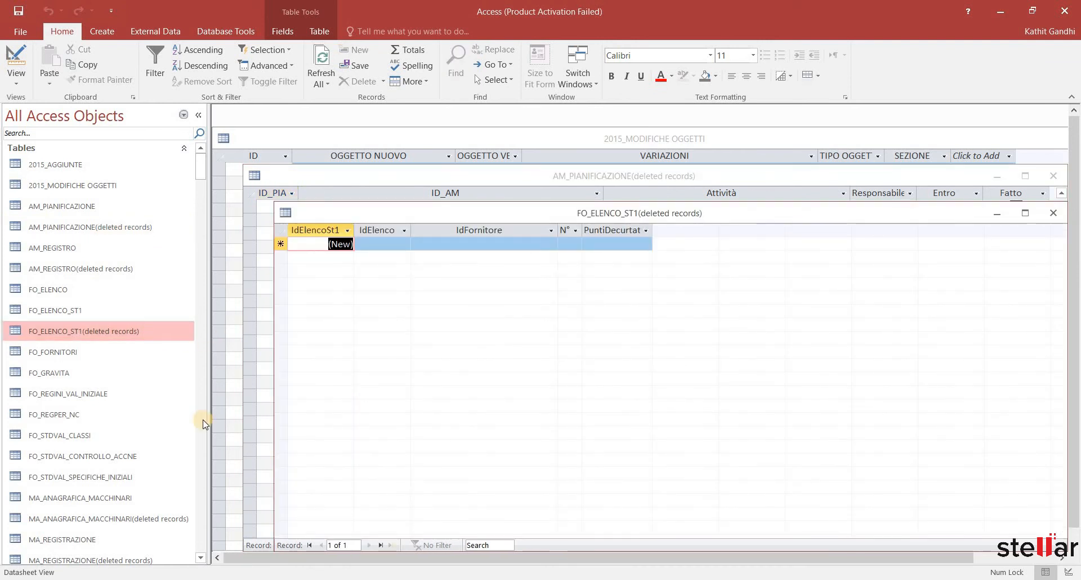